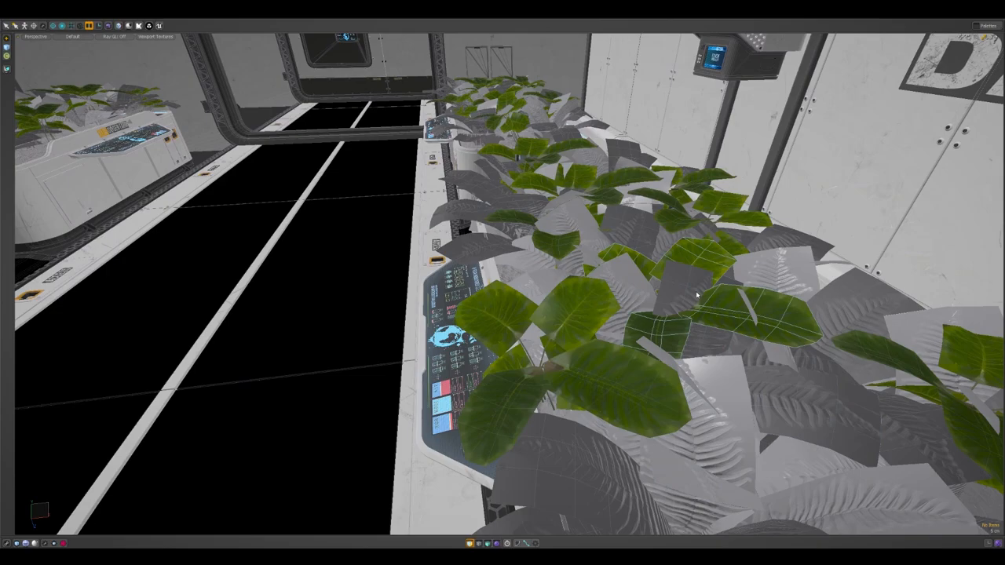
{"action": "mouse_move", "coordinate": [677, 297]}
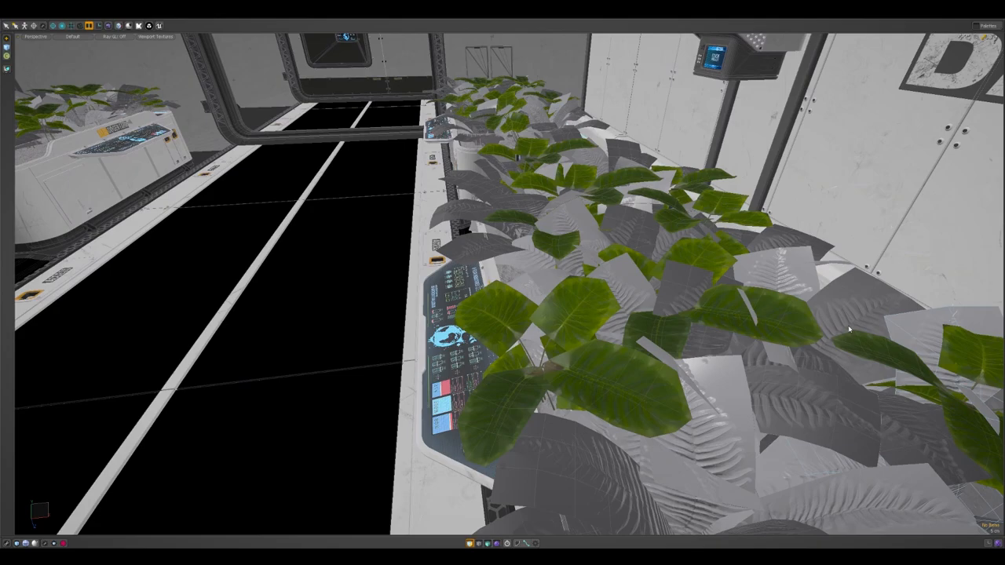
Orbit the perspective view to frame the white wall panel module and its vent section.
{"action": "left_click_drag", "start_coordinate": [848, 329], "coordinate": [804, 297]}
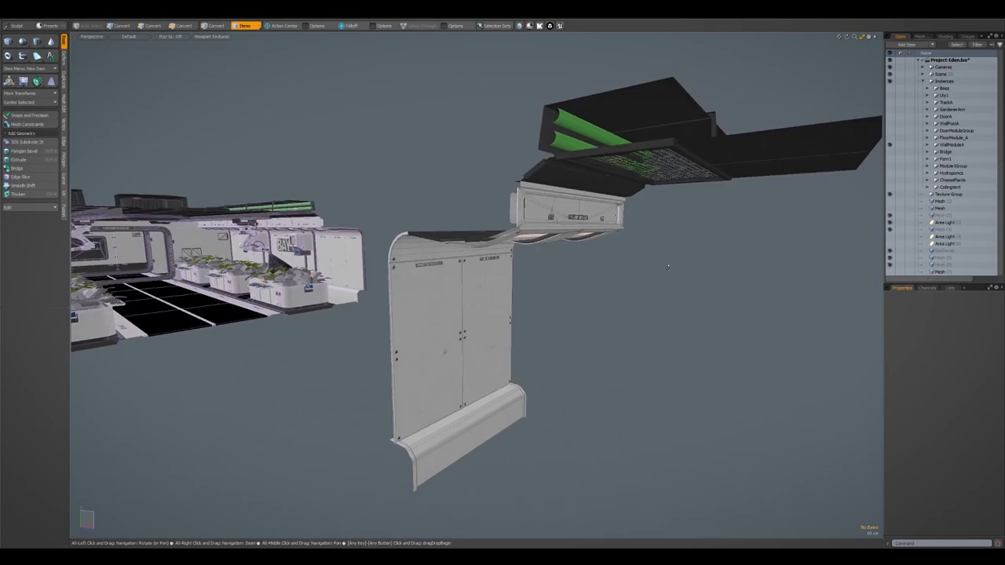
{"action": "left_click_drag", "start_coordinate": [667, 267], "coordinate": [589, 392]}
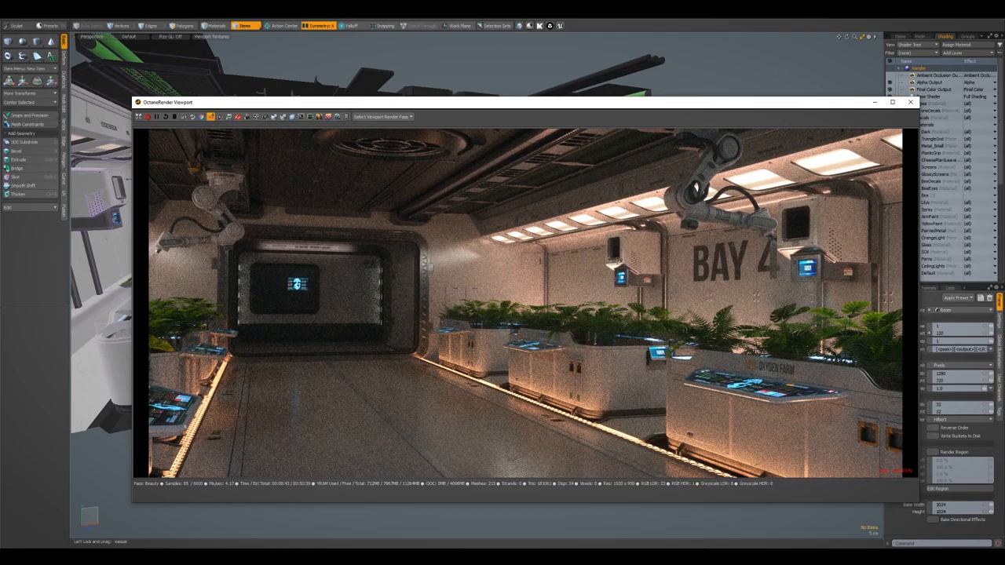
{"action": "left_click_drag", "start_coordinate": [593, 237], "coordinate": [757, 306]}
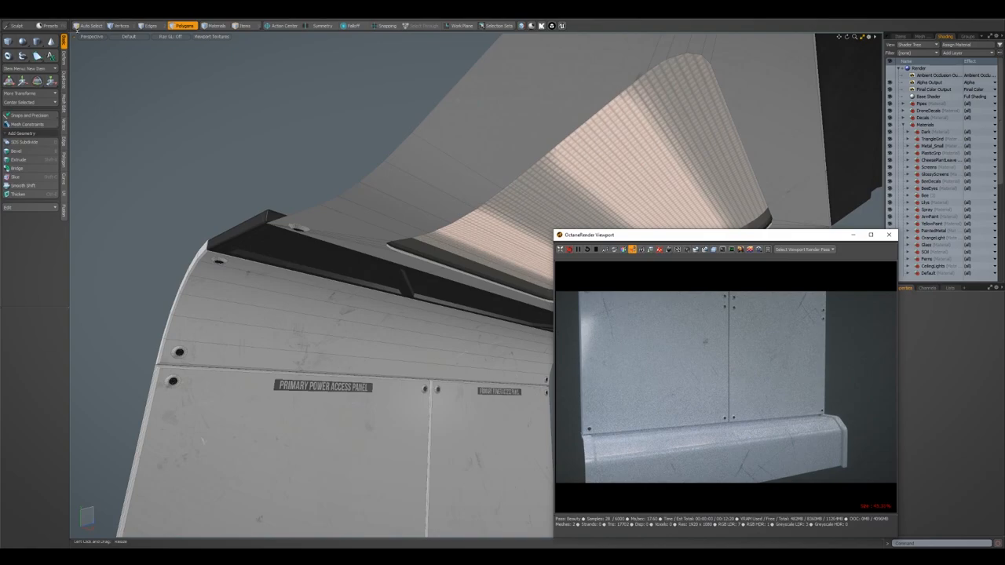
{"action": "left_click", "coordinate": [85, 32]}
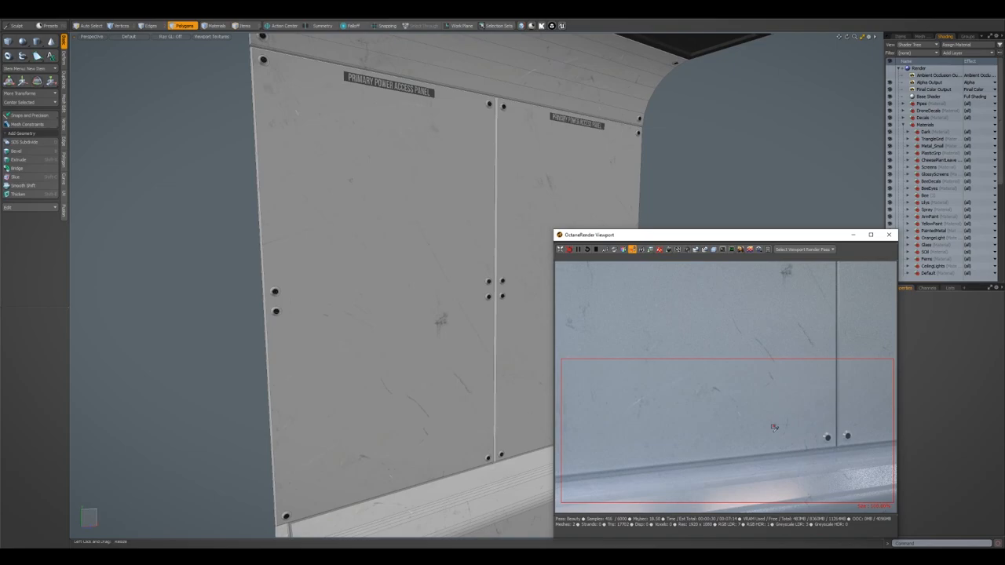
Inset the lower panel faces inward to form the recessed handle slot and check it in Octane.
{"action": "left_click", "coordinate": [245, 25]}
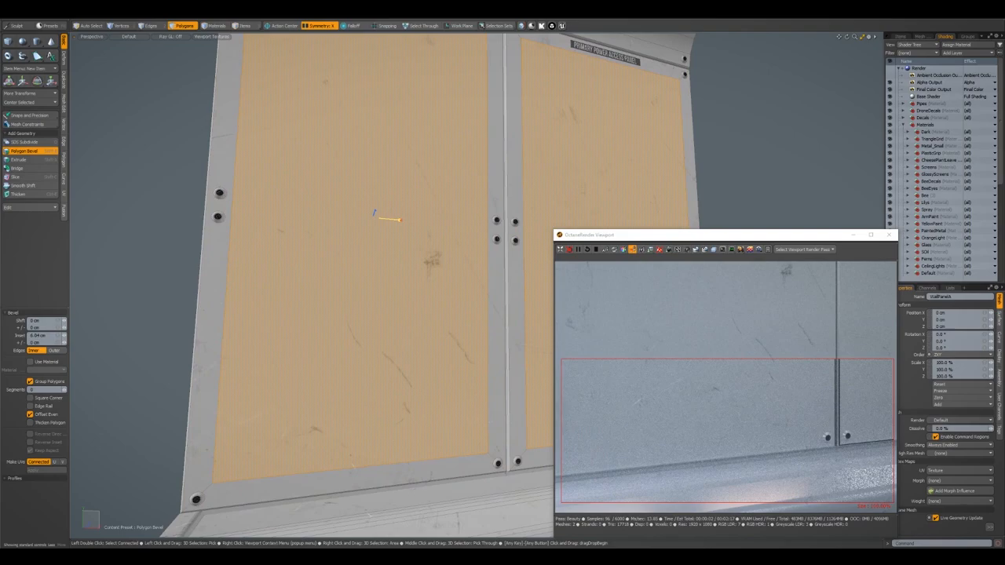
{"action": "left_click", "coordinate": [150, 26]}
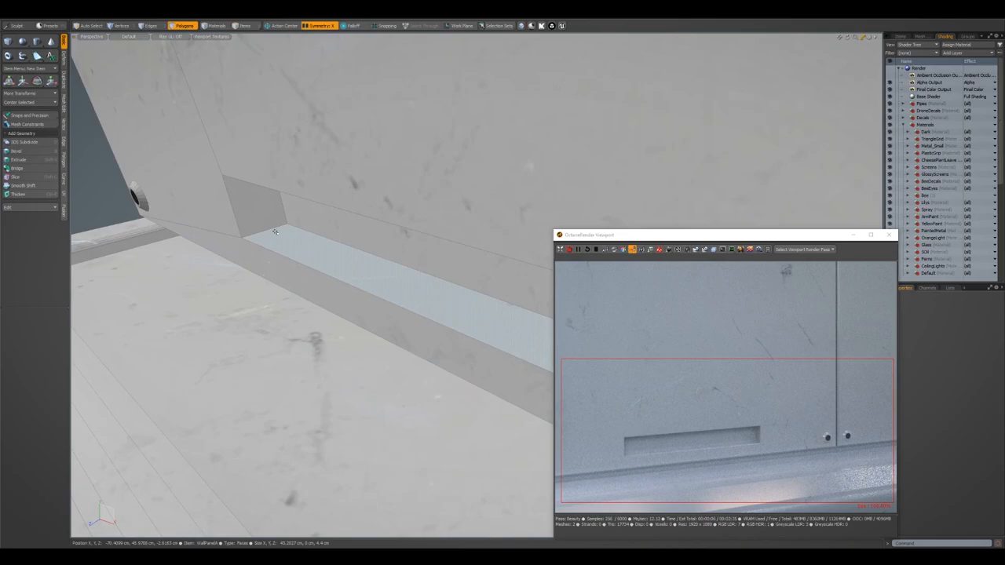
{"action": "left_click", "coordinate": [151, 25]}
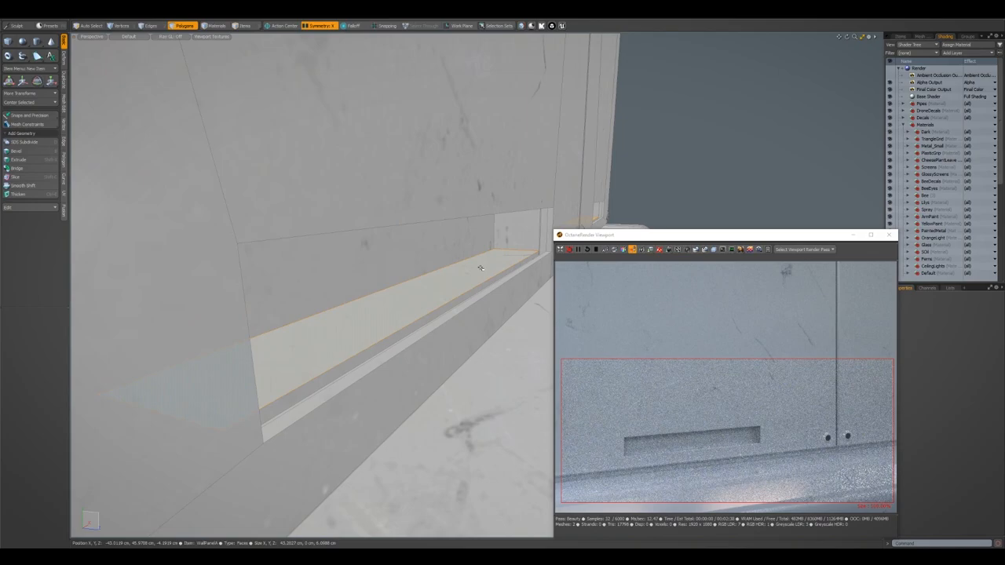
{"action": "left_click", "coordinate": [16, 151]}
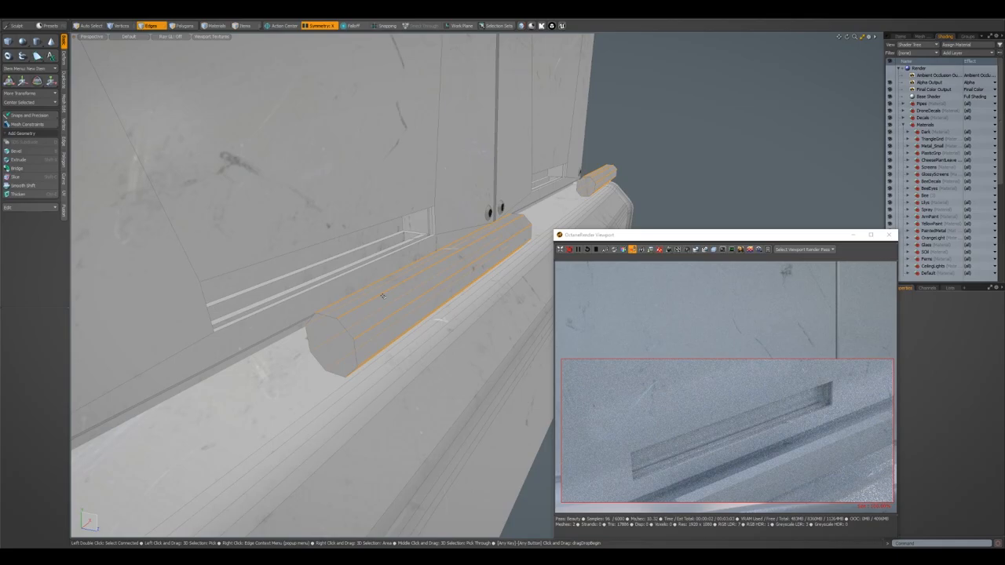
Add a horizontal Cylinder primitive along the panel front as the grab-bar handle.
{"action": "left_click", "coordinate": [184, 25]}
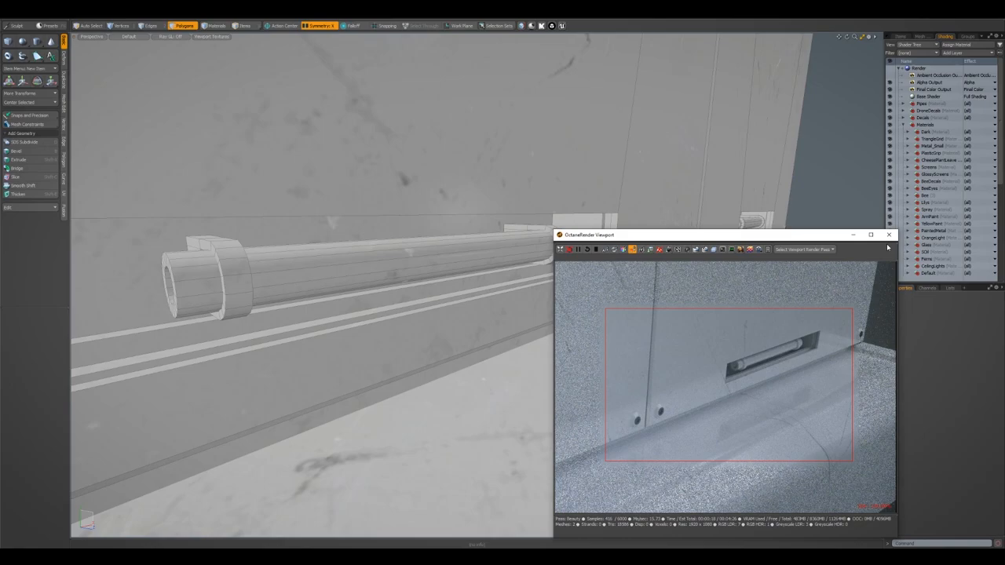
Close the floating OctaneRender Viewport window after finishing the bar brackets.
{"action": "left_click", "coordinate": [889, 236]}
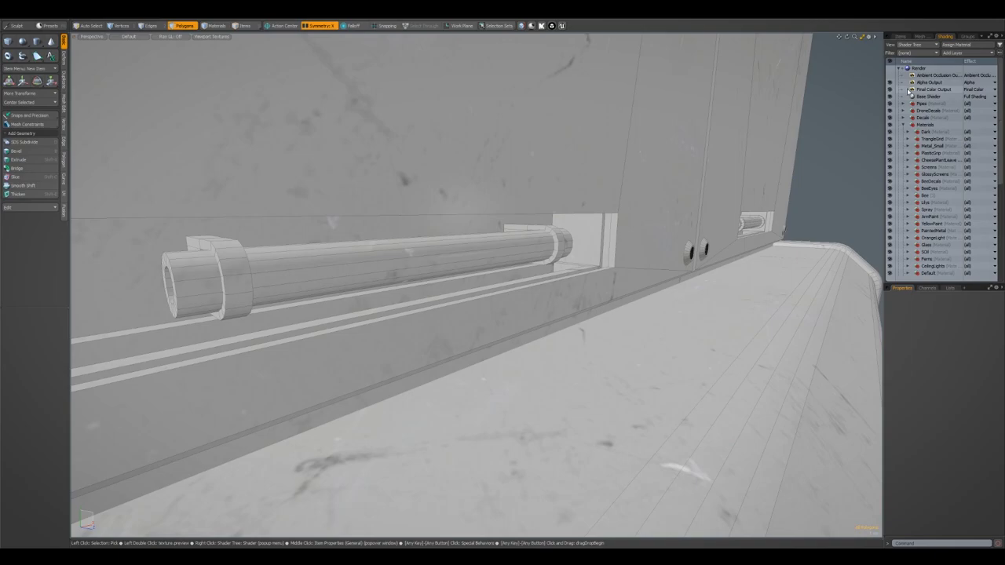